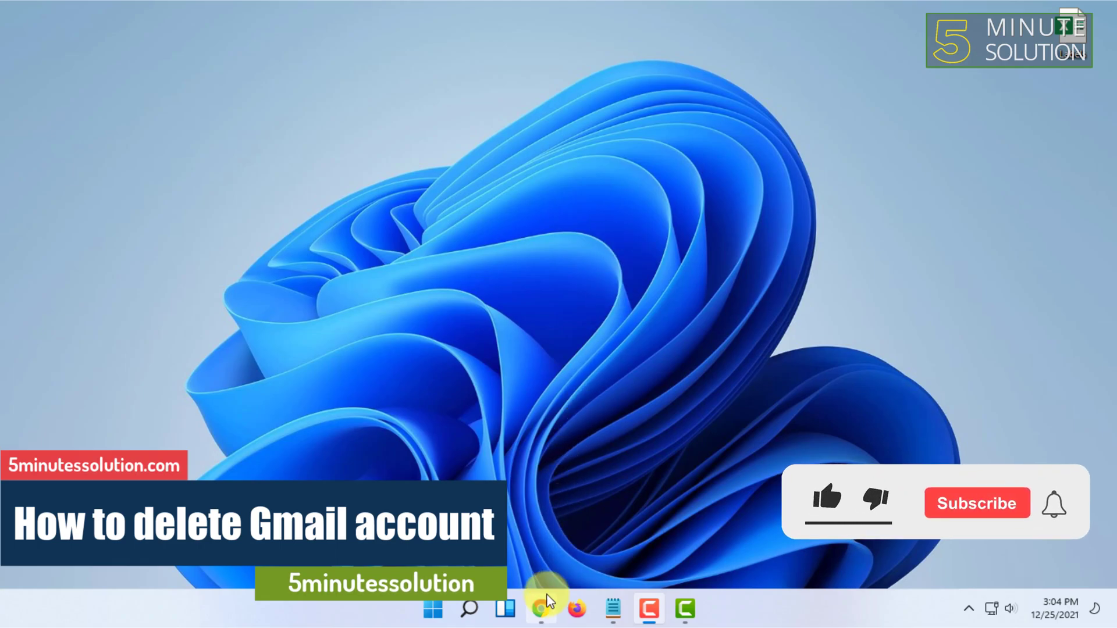
left_click(542, 608)
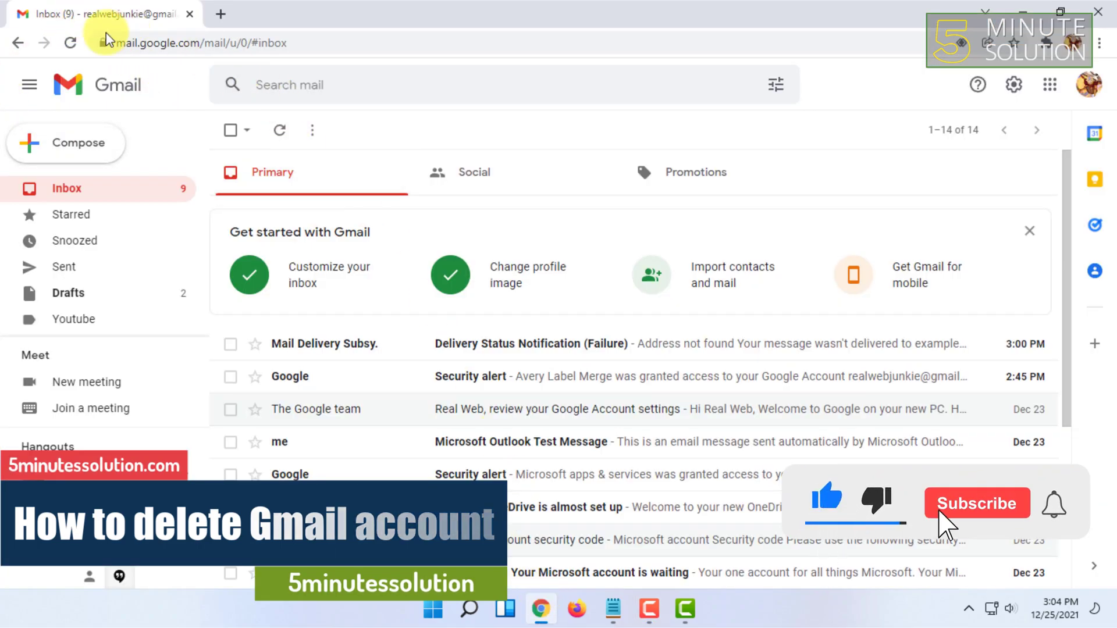
left_click(976, 502)
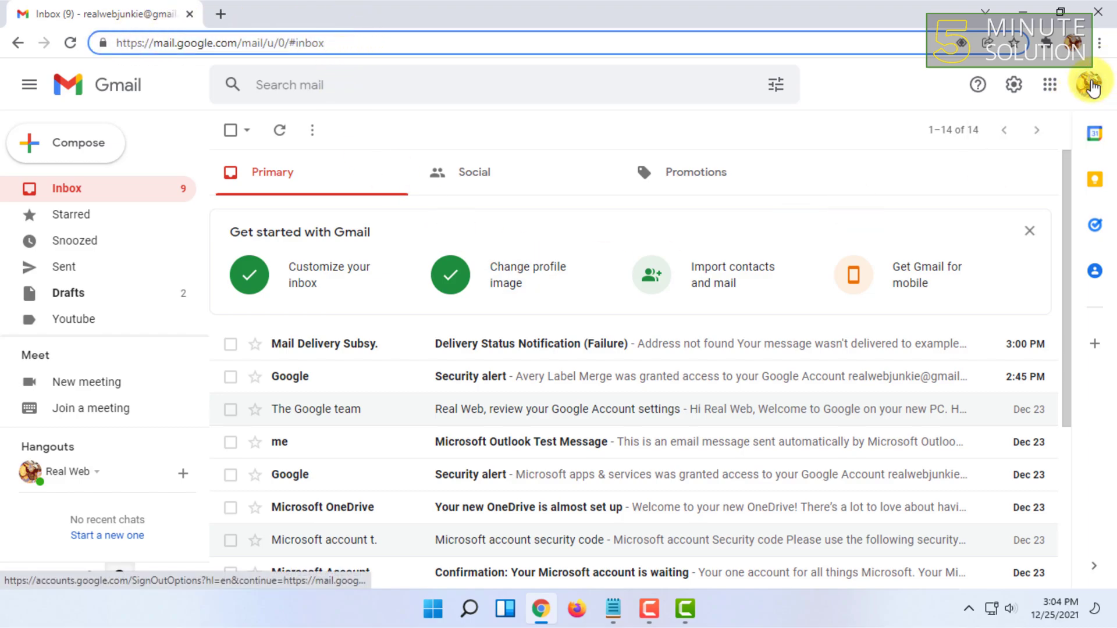
left_click(1092, 84)
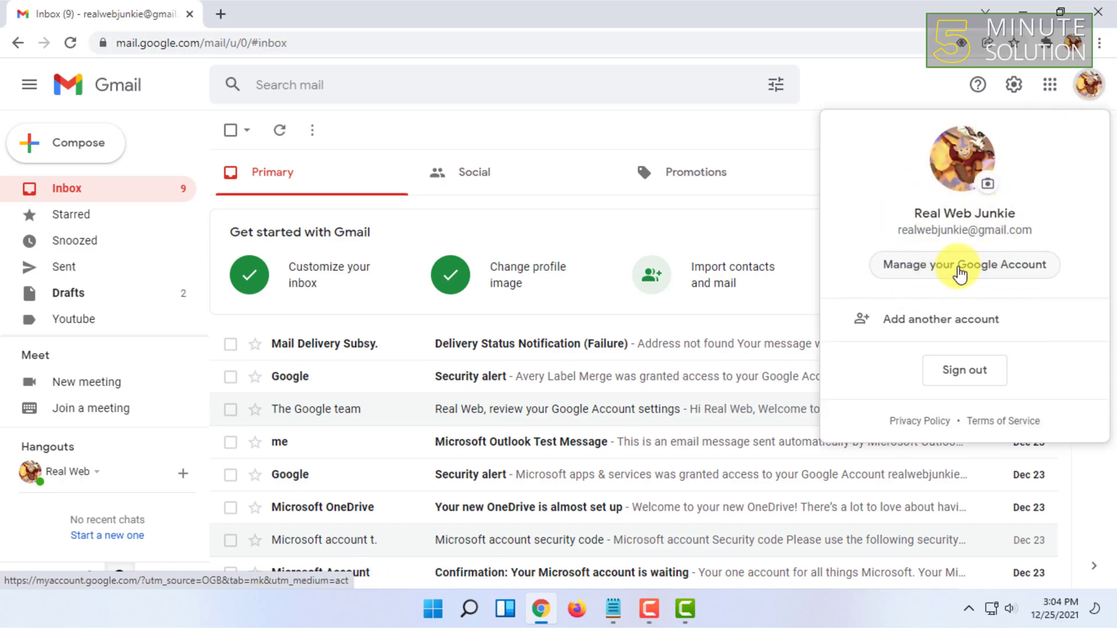
Step: Go to Manage your Google Account and its Data & privacy section
left_click(963, 264)
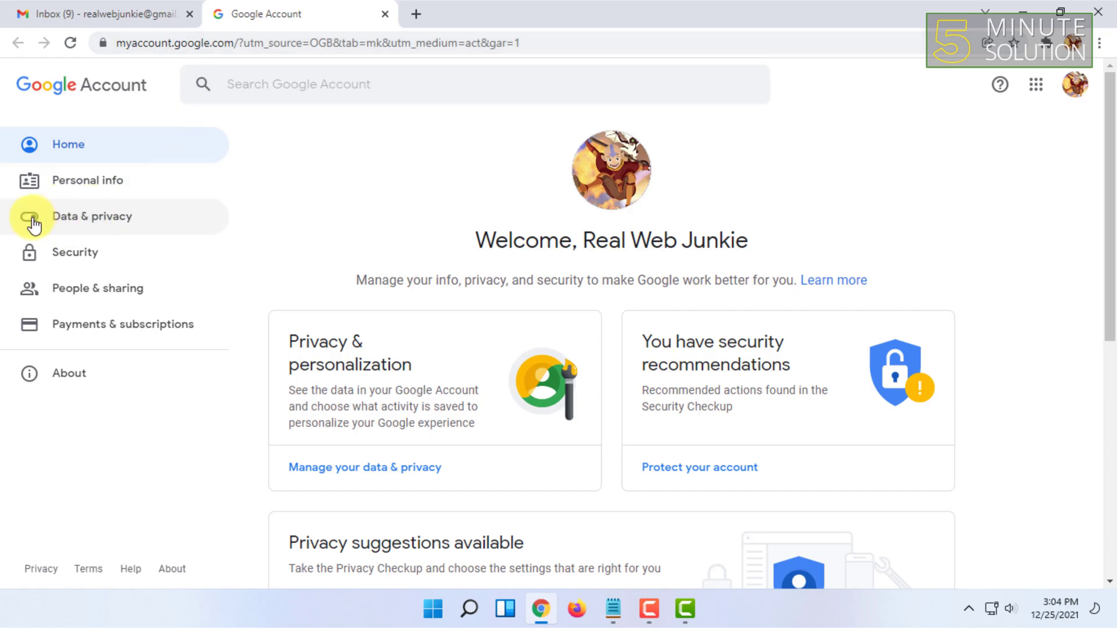
left_click(91, 216)
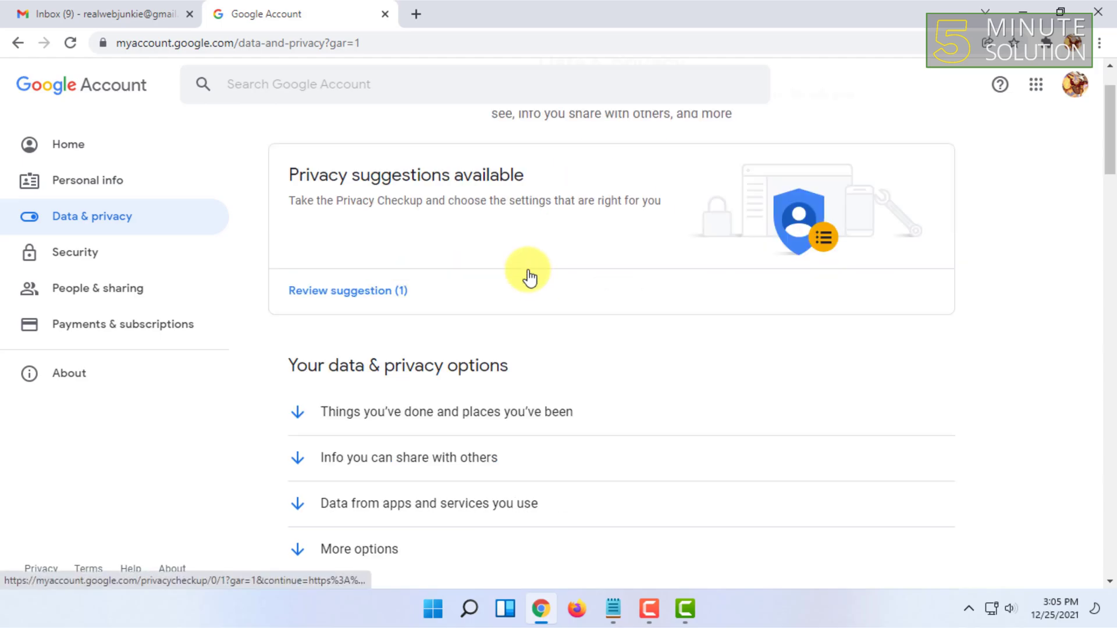
Step: Reach More options and choose Delete your Google Account
scroll("down", 3)
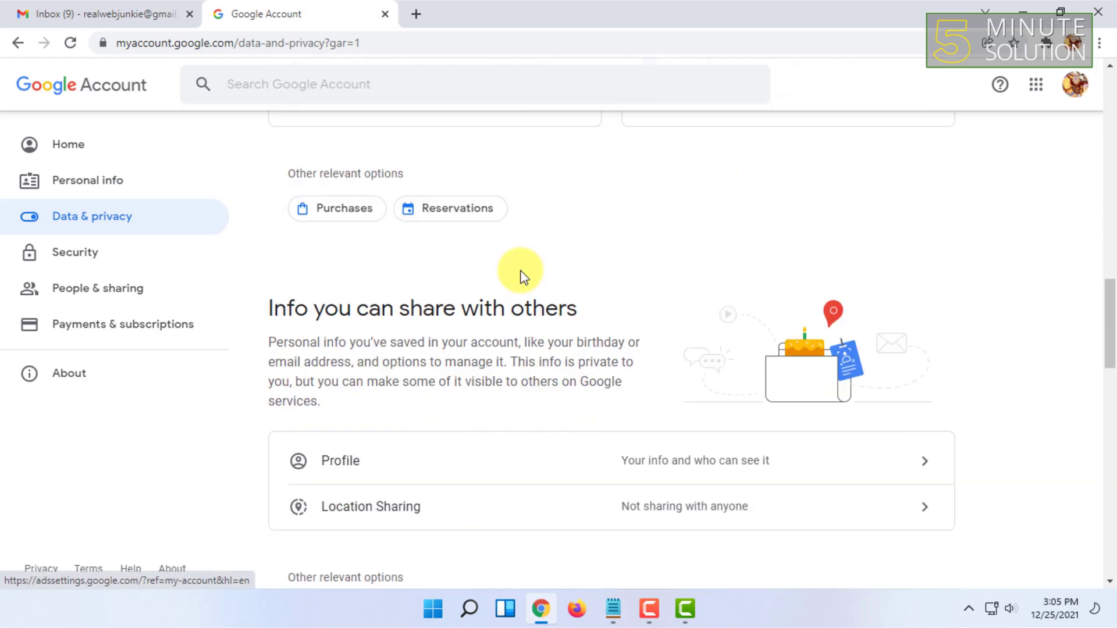
scroll("up", 3)
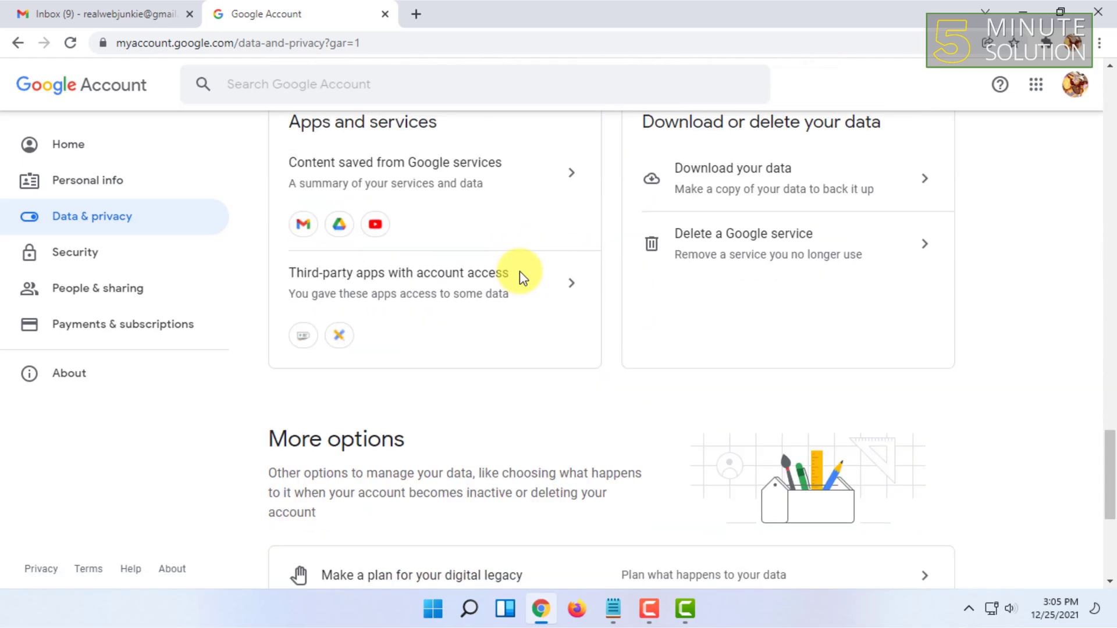
scroll("down", 3)
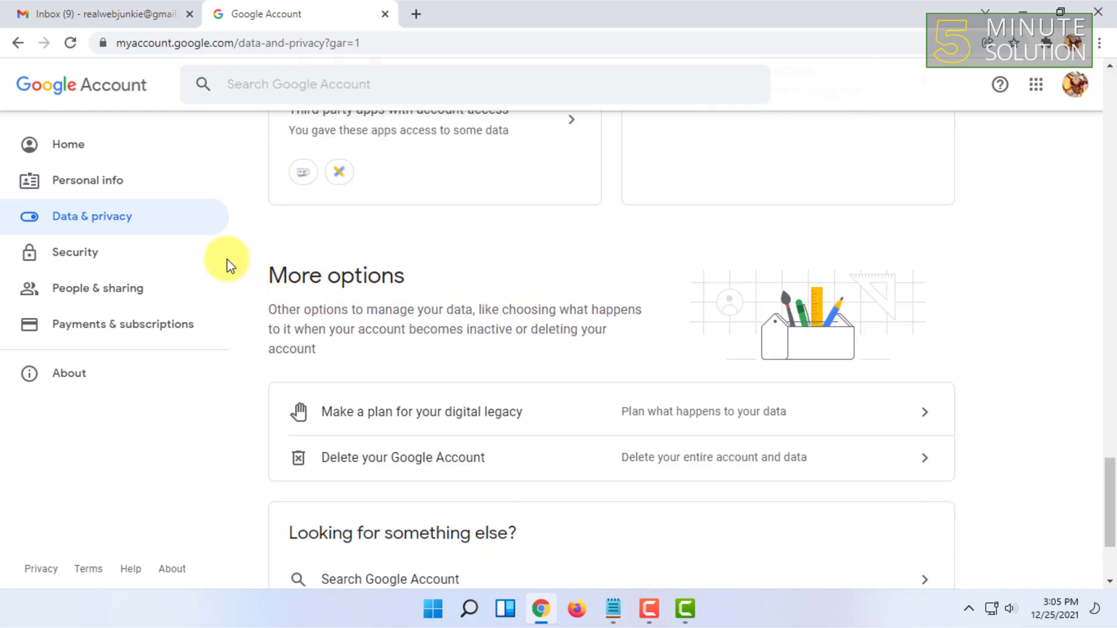
scroll("down", 3)
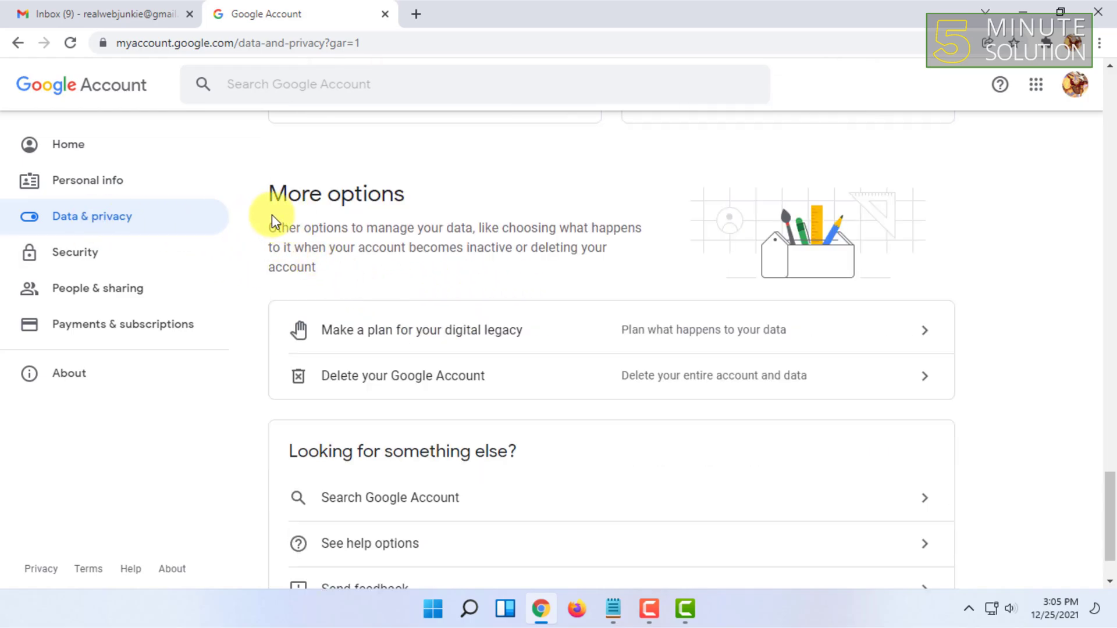
mouse_move(364, 374)
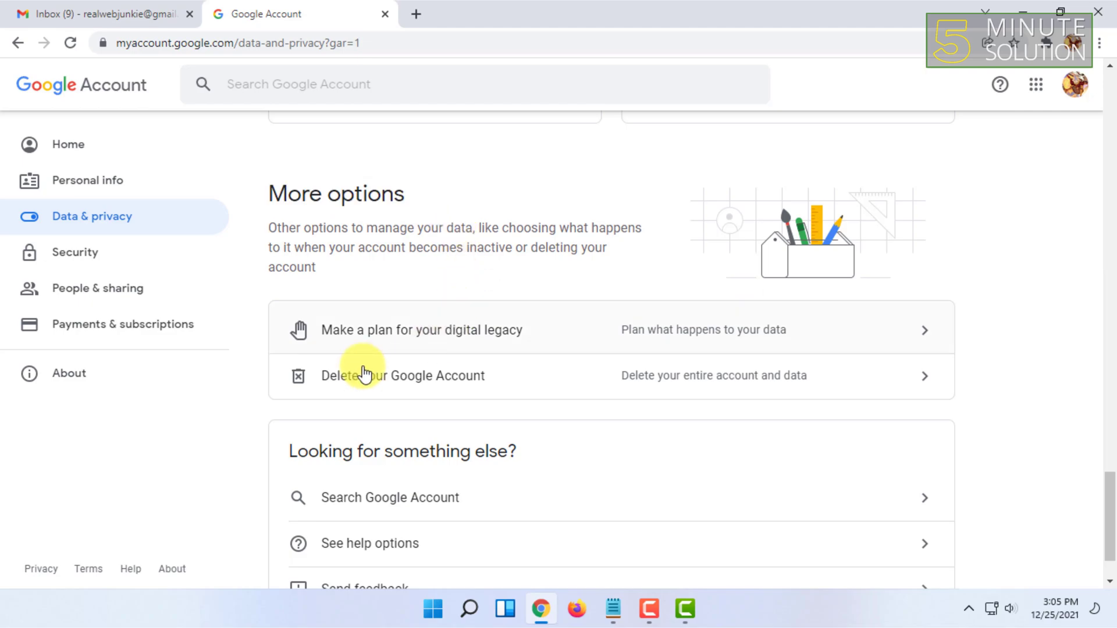
left_click(402, 375)
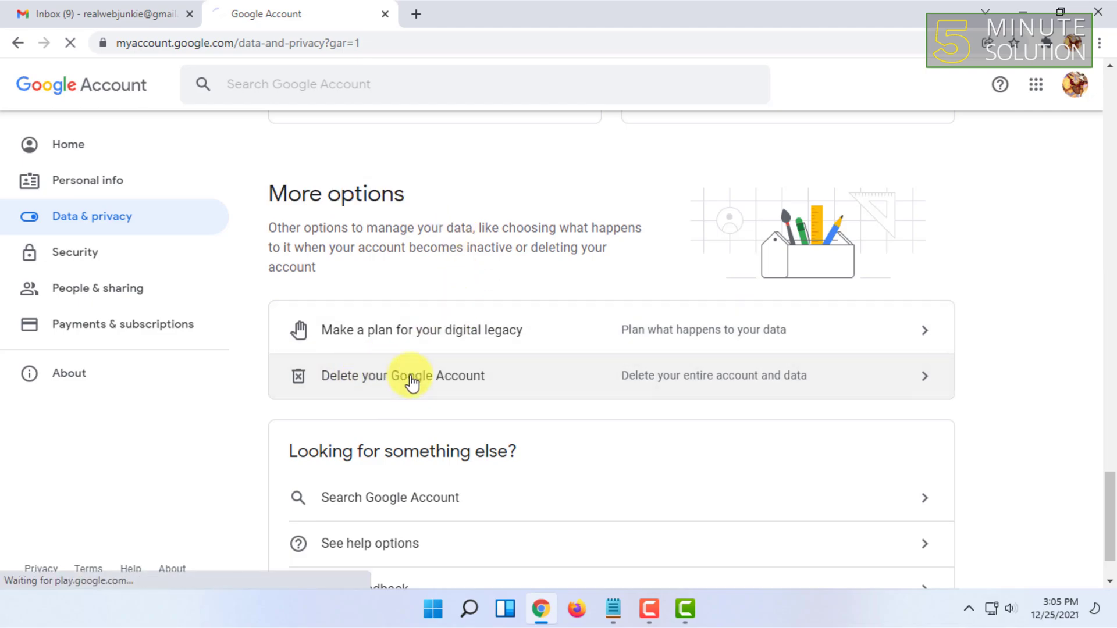
Step: Enter the account password and confirm with Next to verify identity
left_click(402, 375)
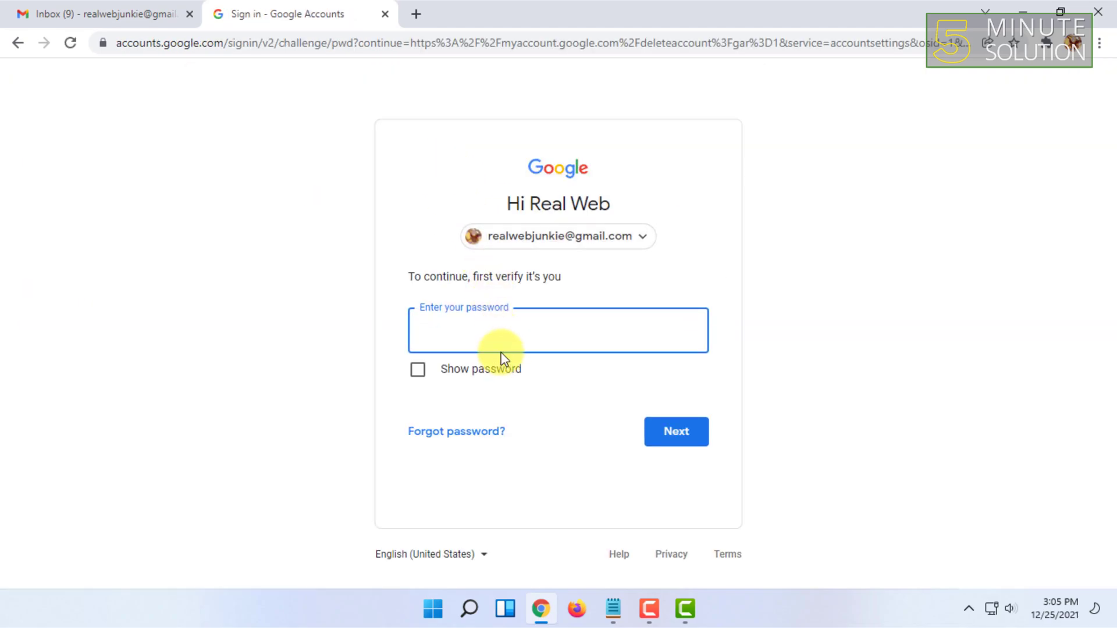
mouse_move(412, 227)
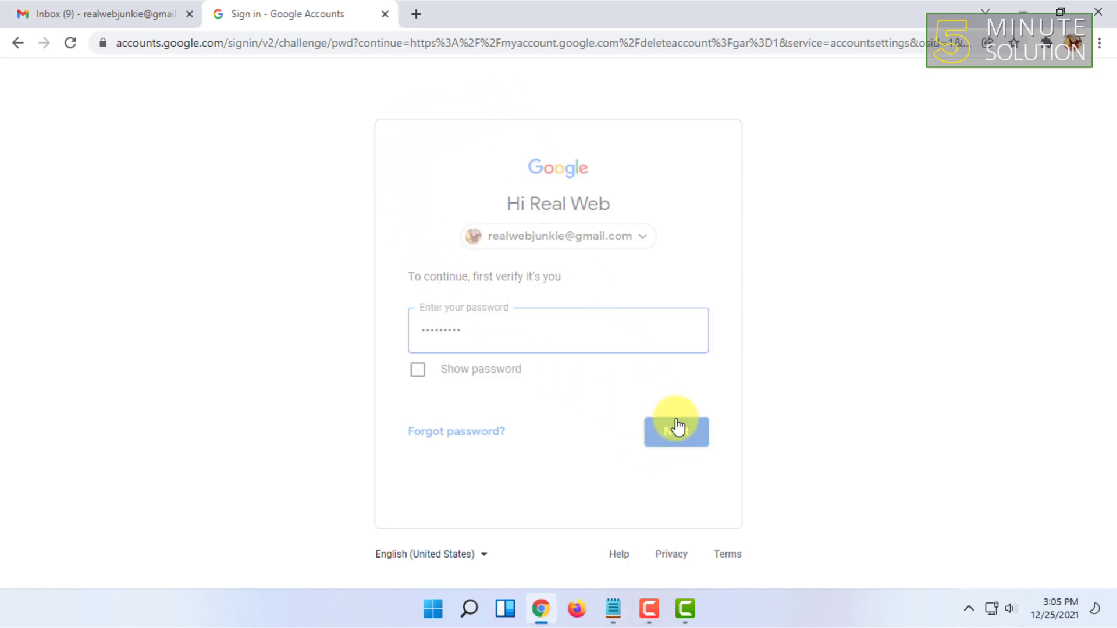
left_click(674, 431)
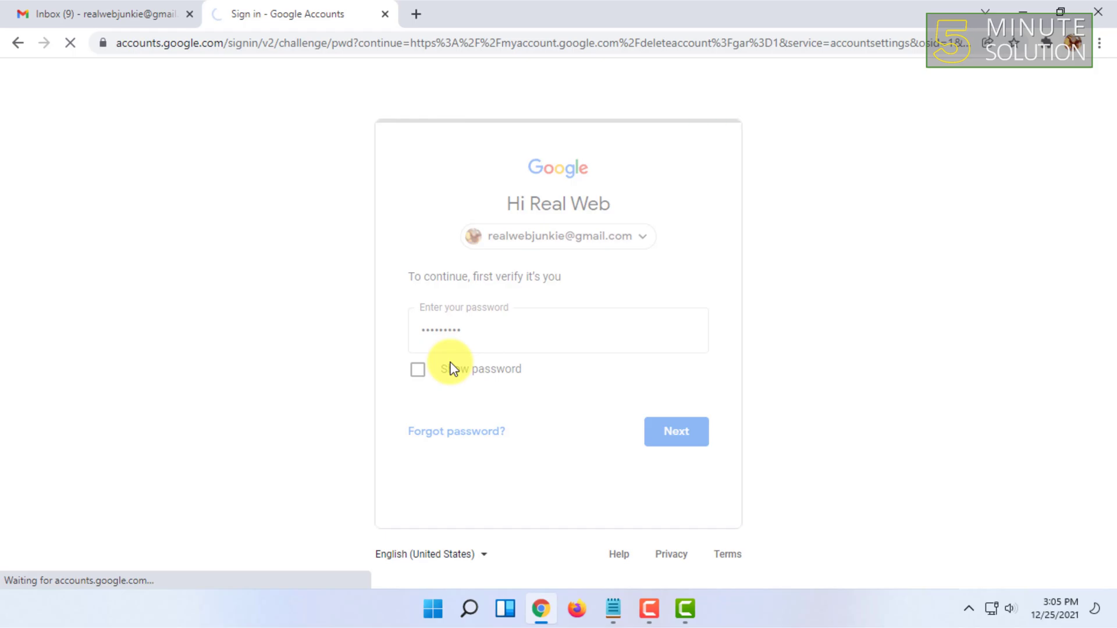
left_click(675, 430)
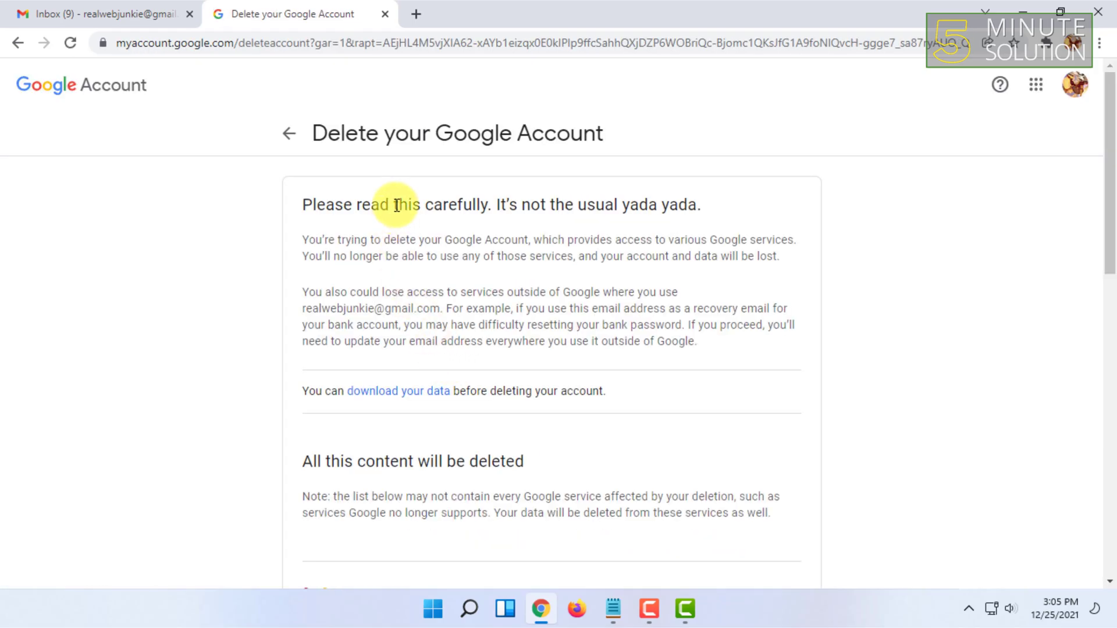
mouse_move(423, 280)
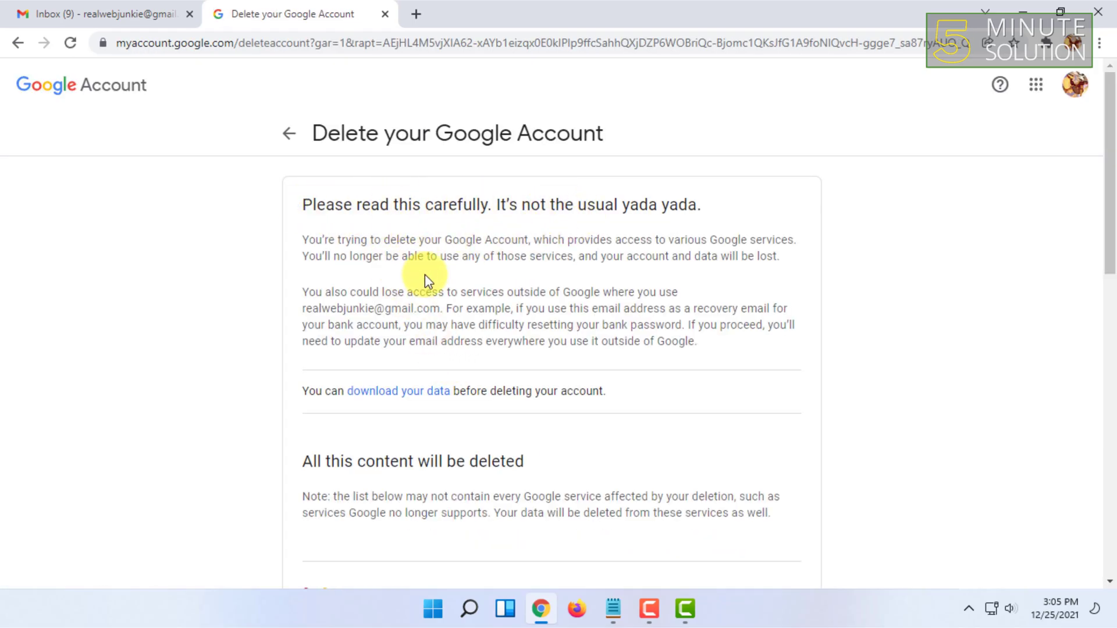
scroll("down", 3)
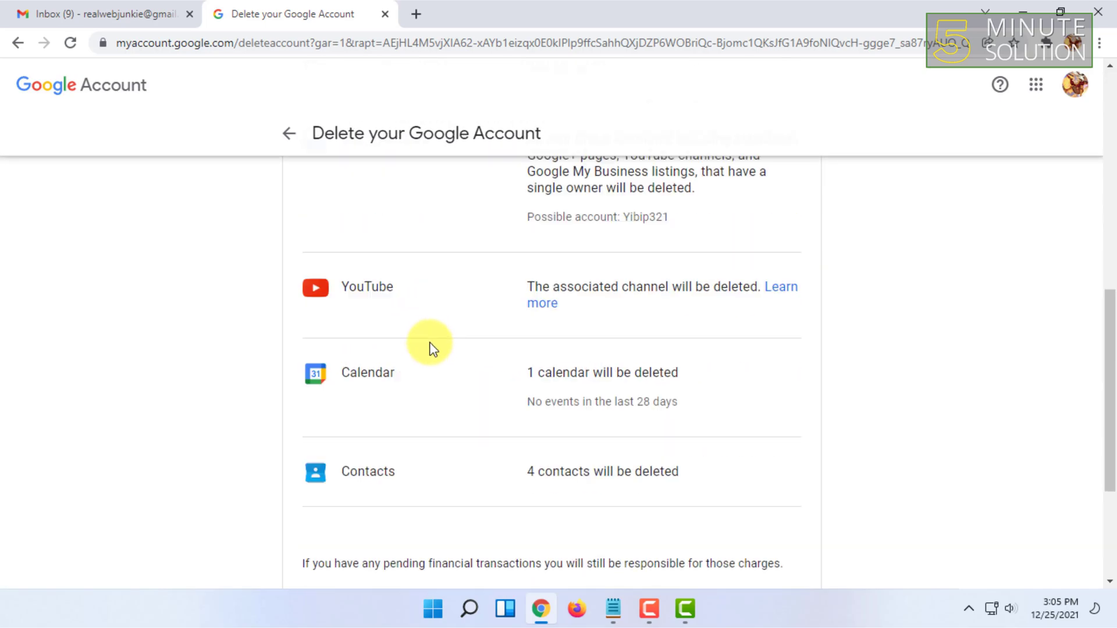
scroll("up", 3)
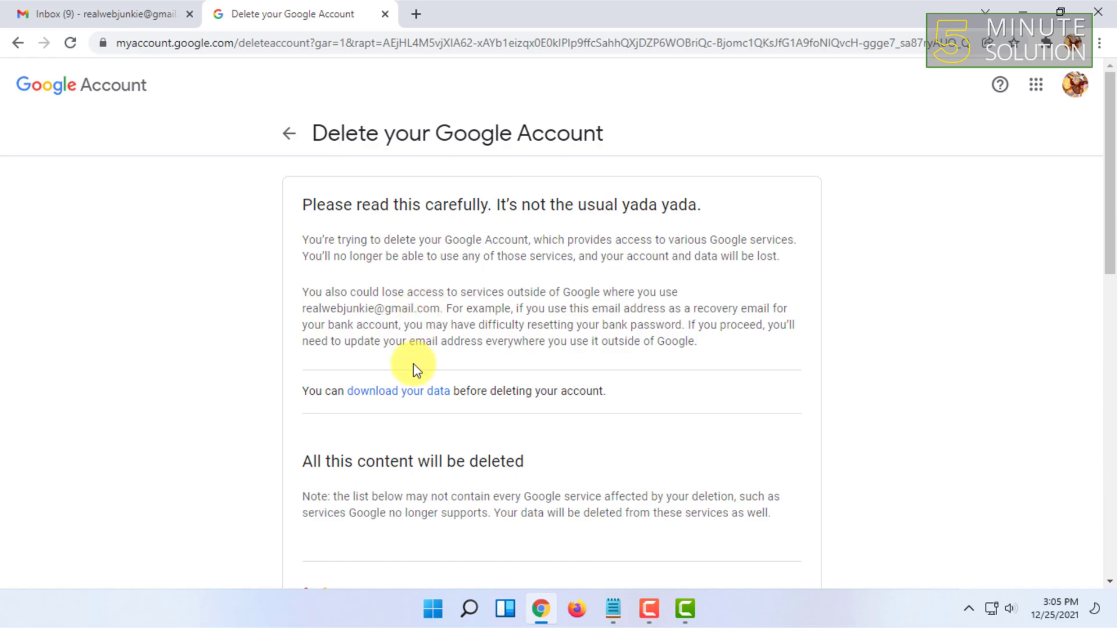
mouse_move(508, 391)
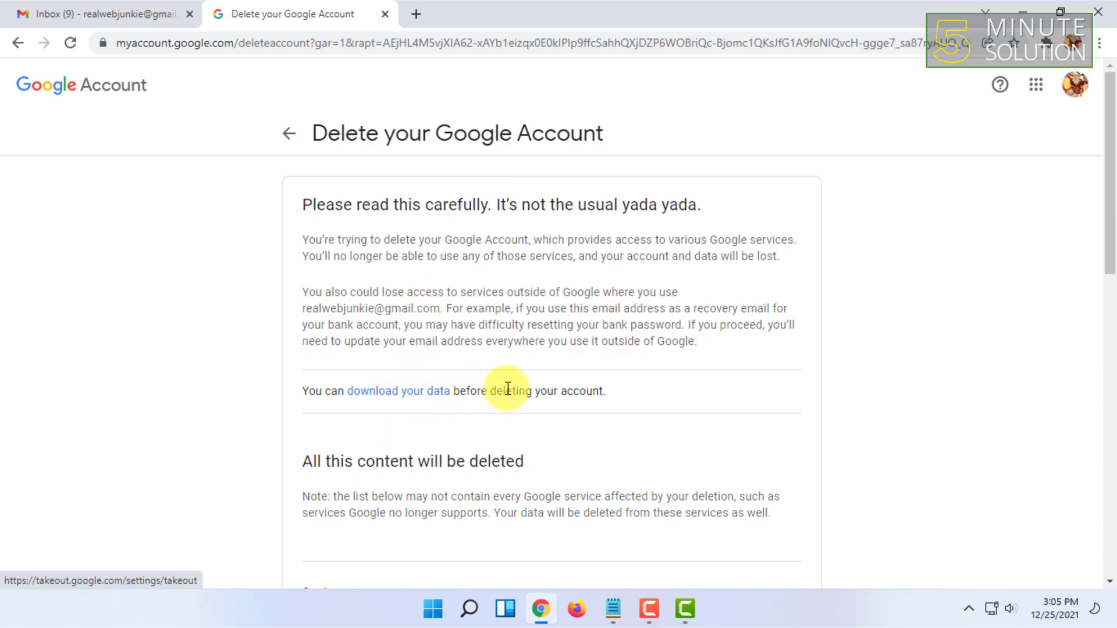
mouse_move(512, 340)
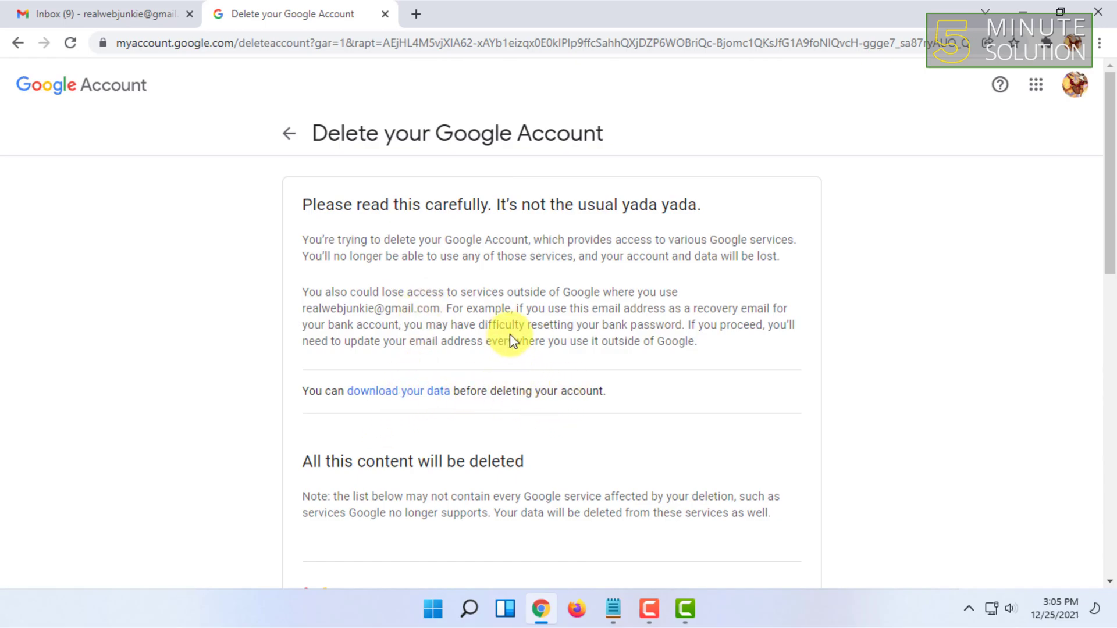
scroll("down", 3)
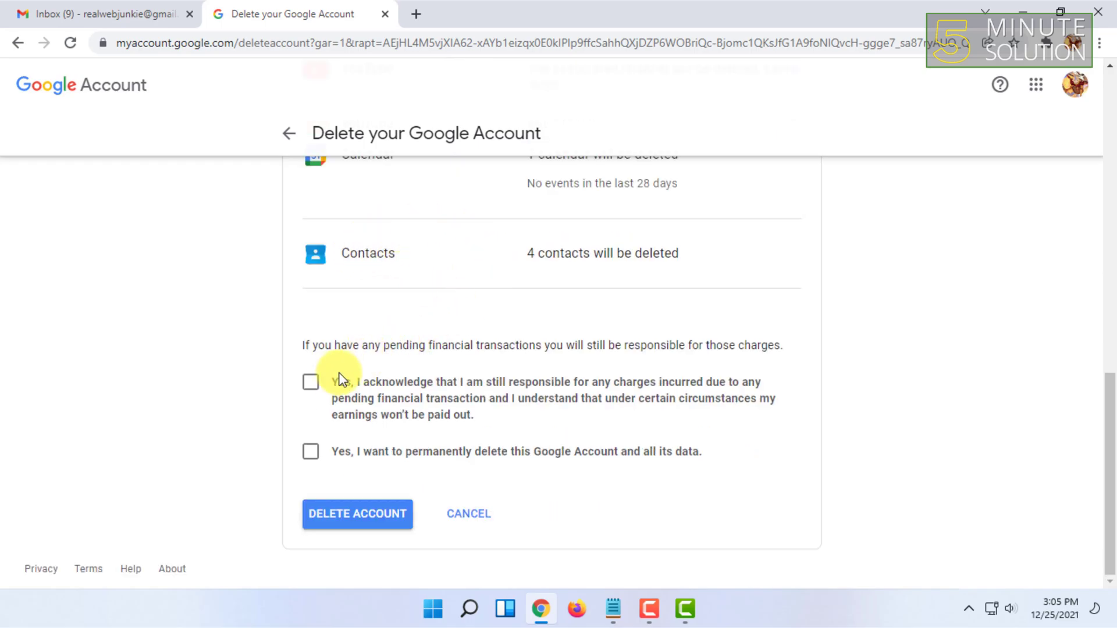
mouse_move(302, 408)
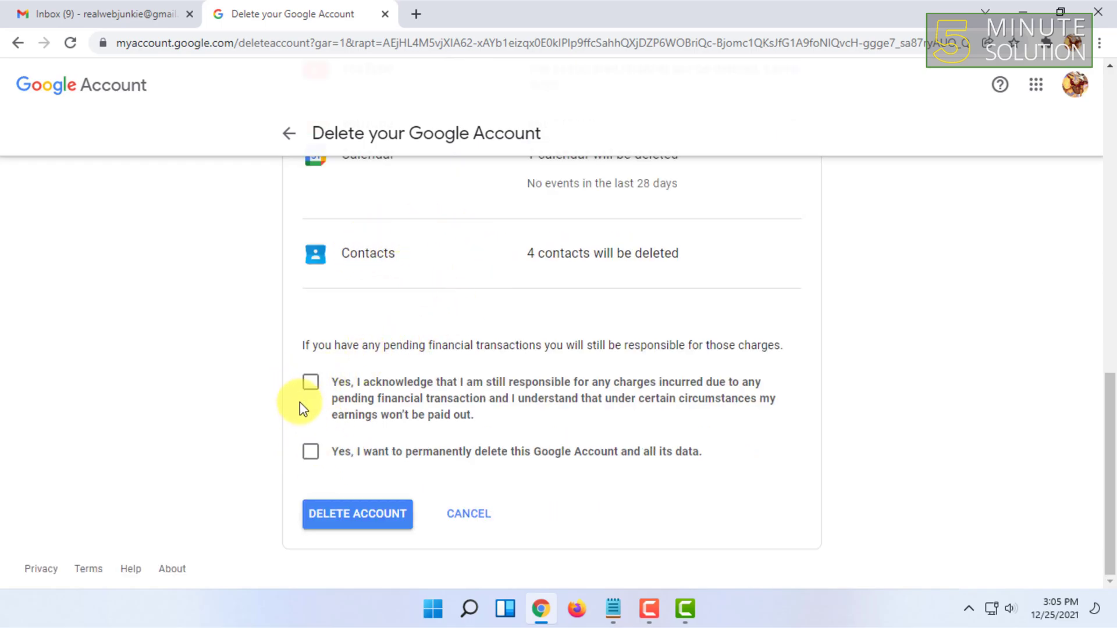
mouse_move(317, 433)
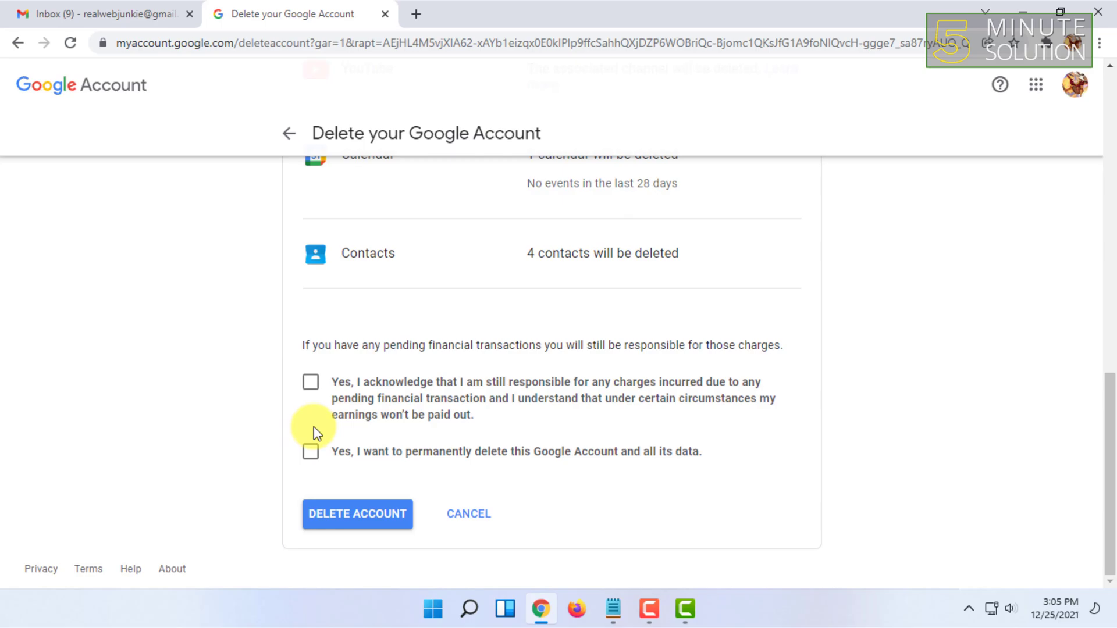
mouse_move(394, 534)
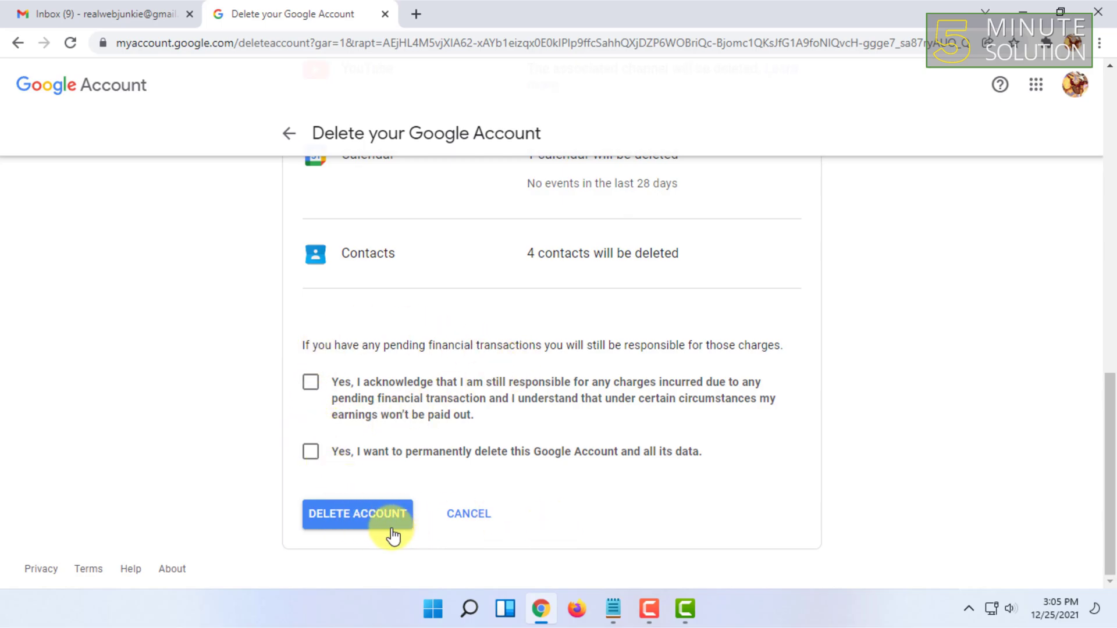
scroll("up", 3)
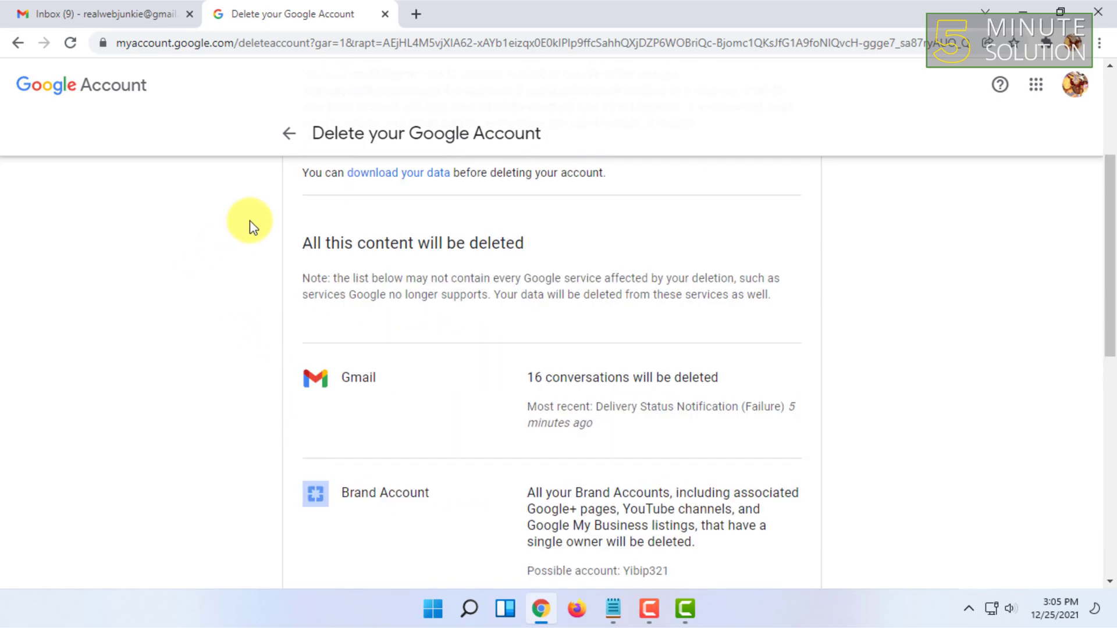
scroll("down", 3)
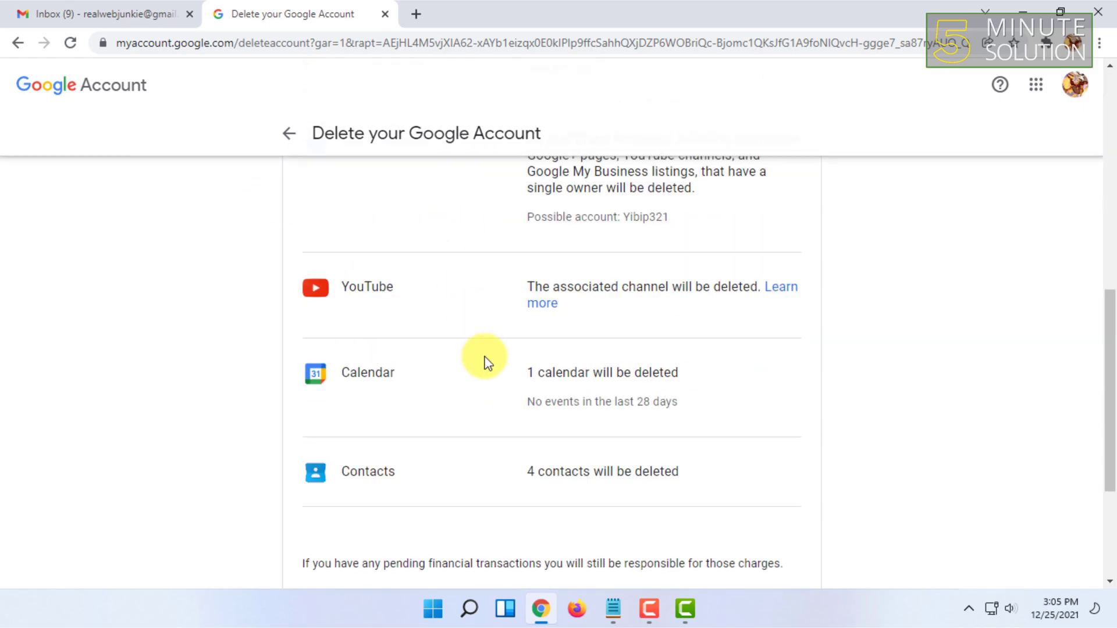
scroll("down", 3)
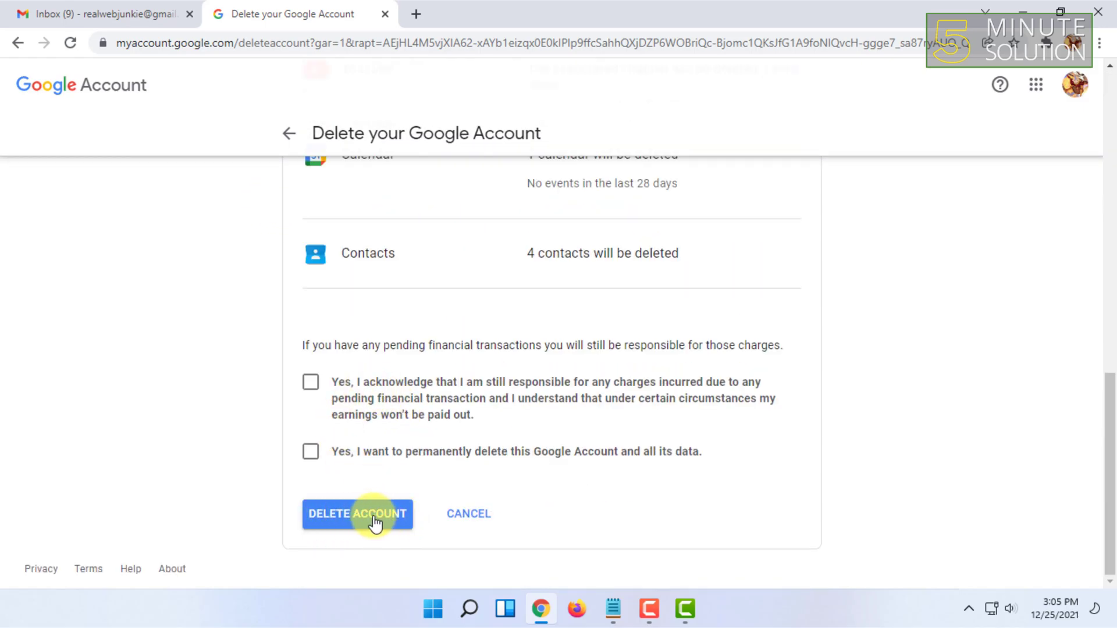
scroll("up", 3)
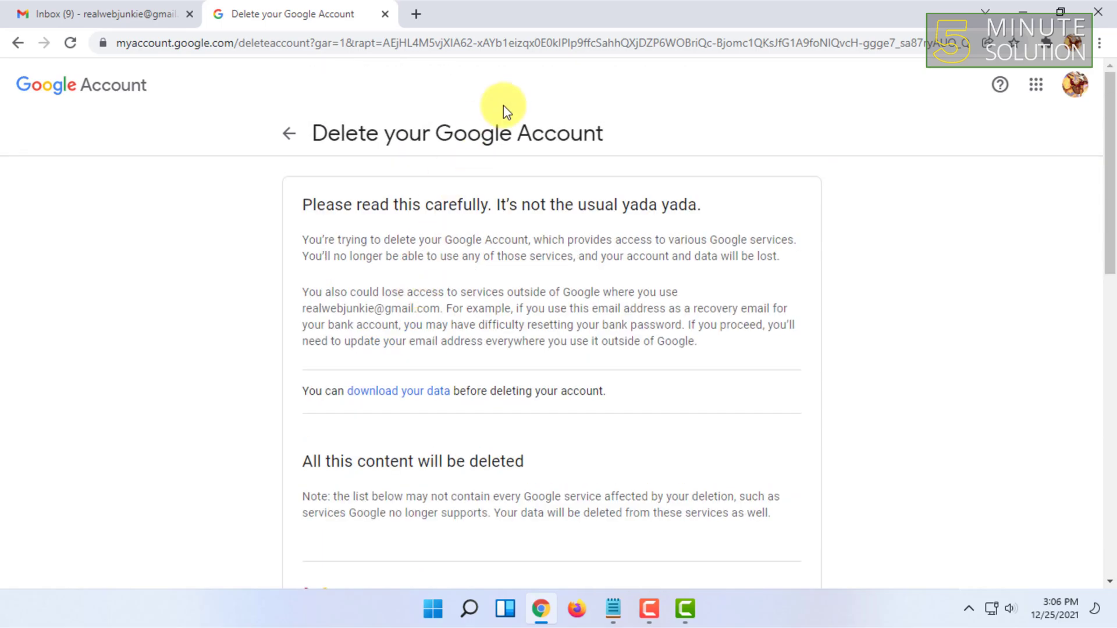
mouse_move(507, 110)
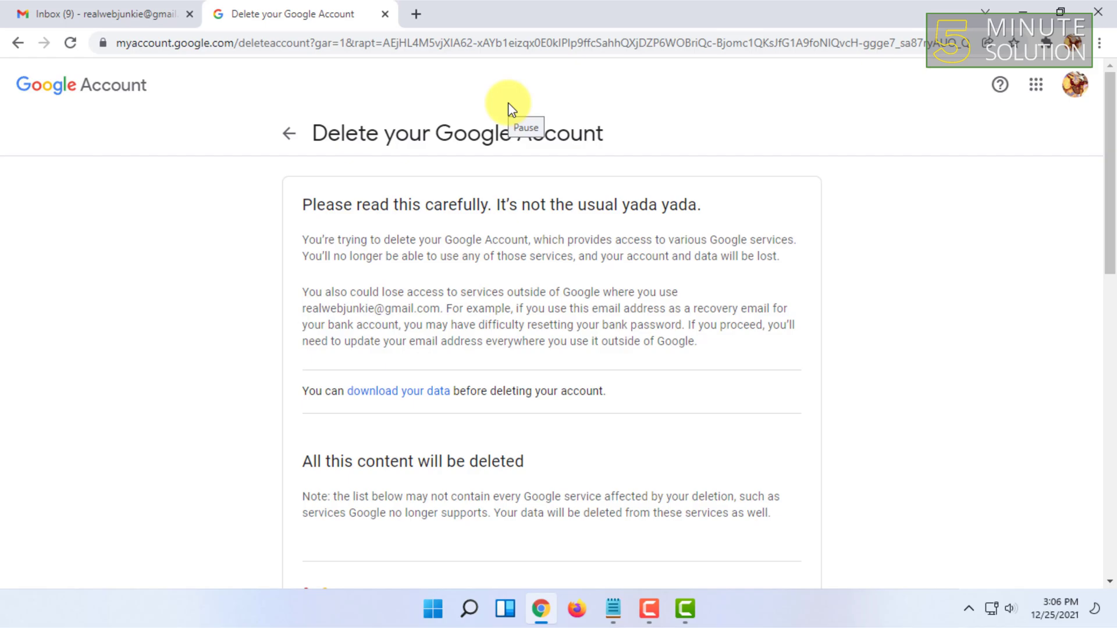
mouse_move(509, 108)
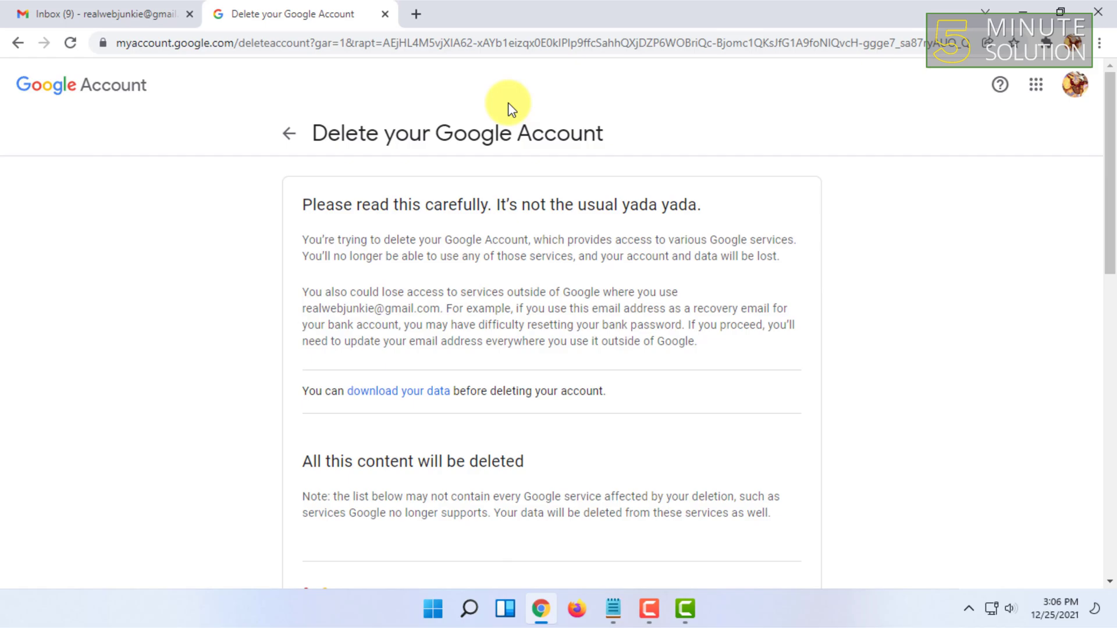
mouse_move(499, 114)
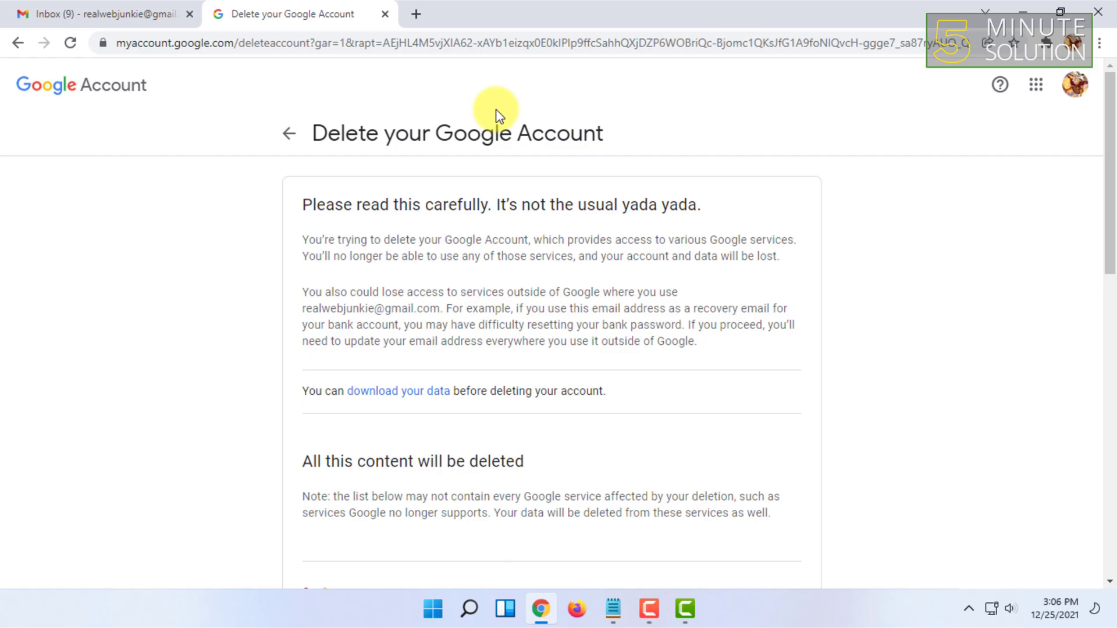
mouse_move(413, 174)
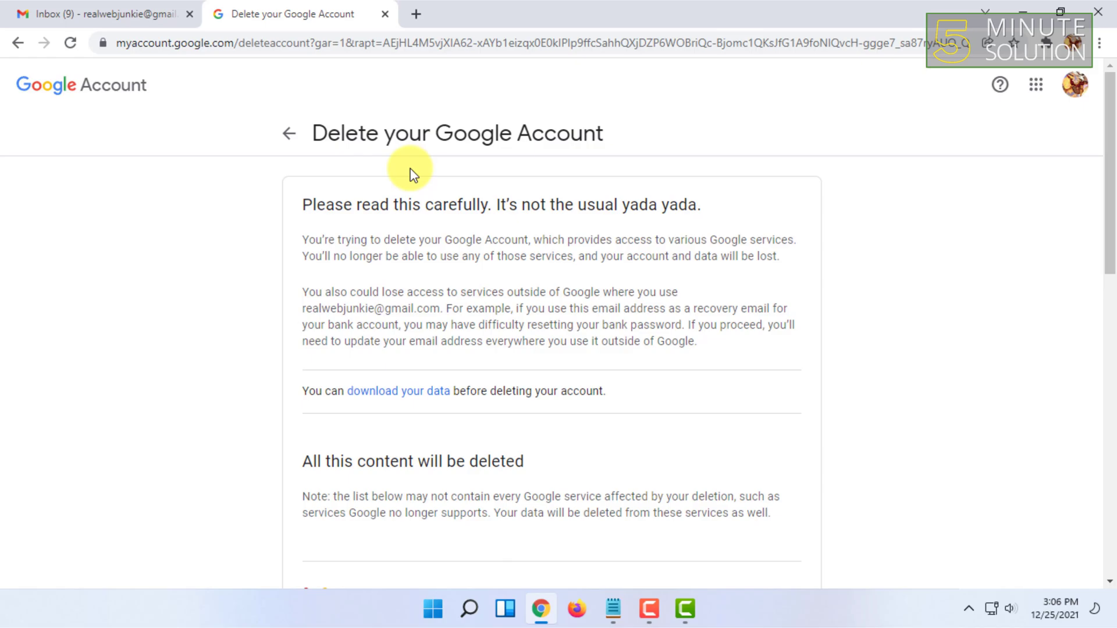
mouse_move(438, 199)
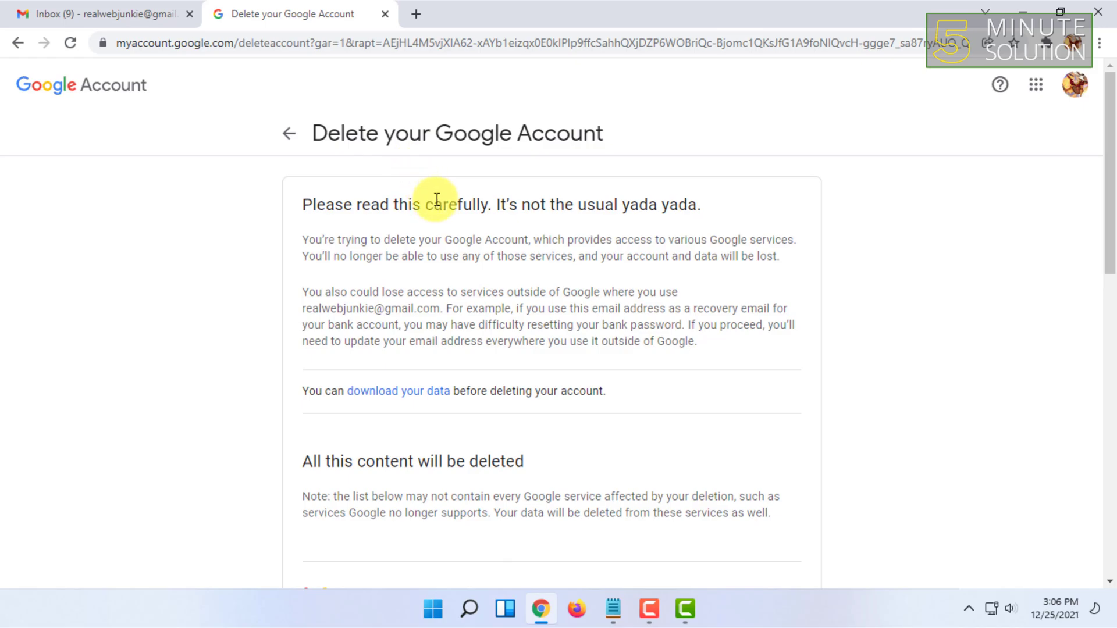
scroll("down", 3)
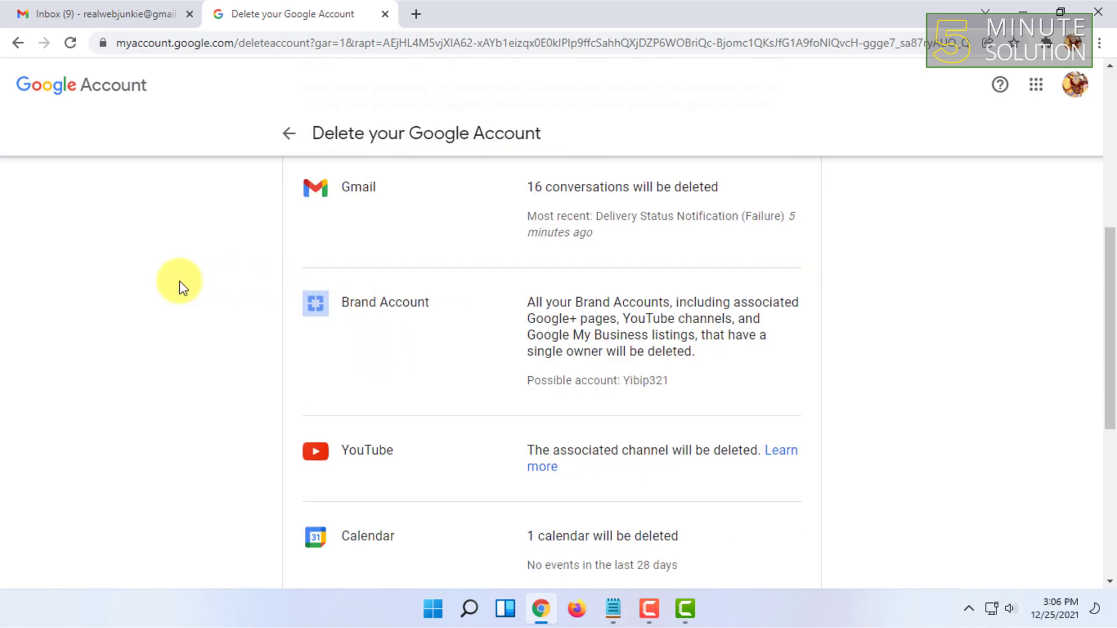
mouse_move(502, 332)
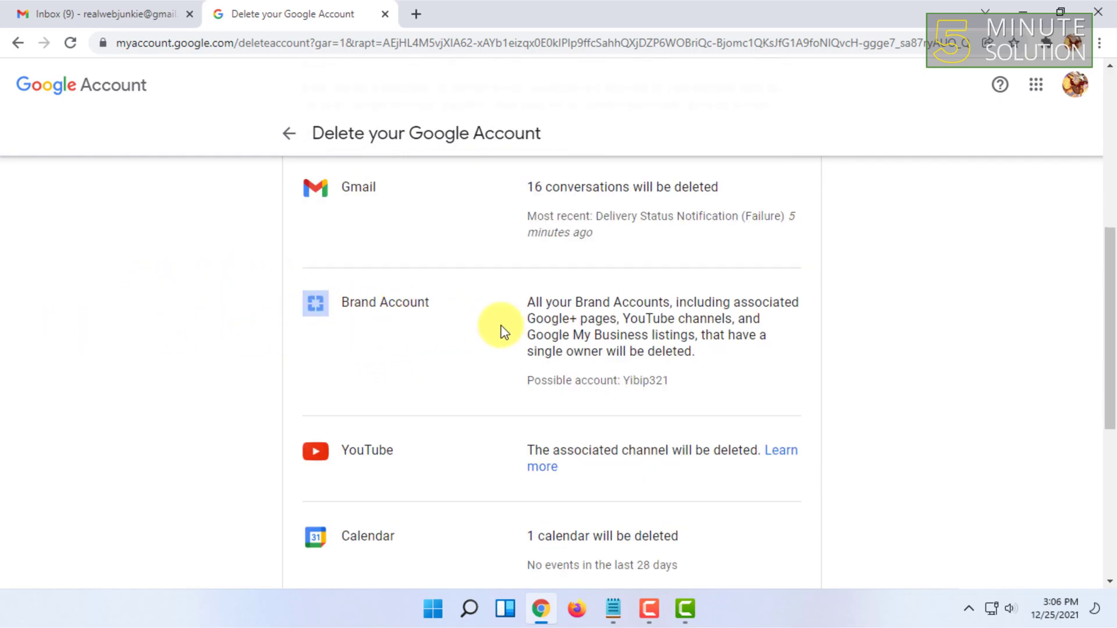
scroll("up", 3)
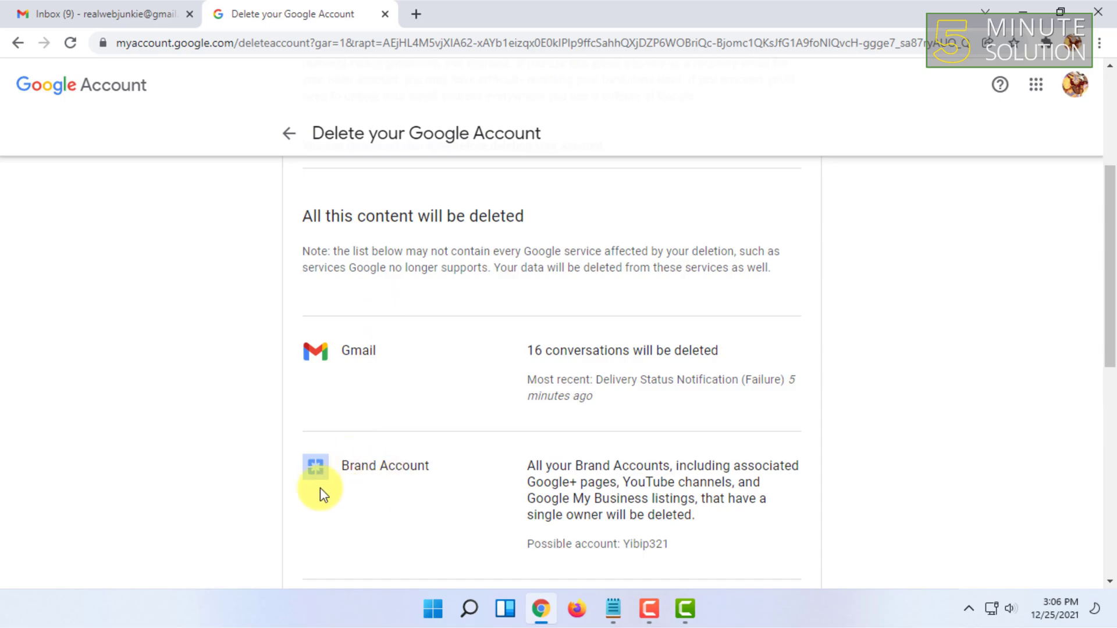
scroll("down", 3)
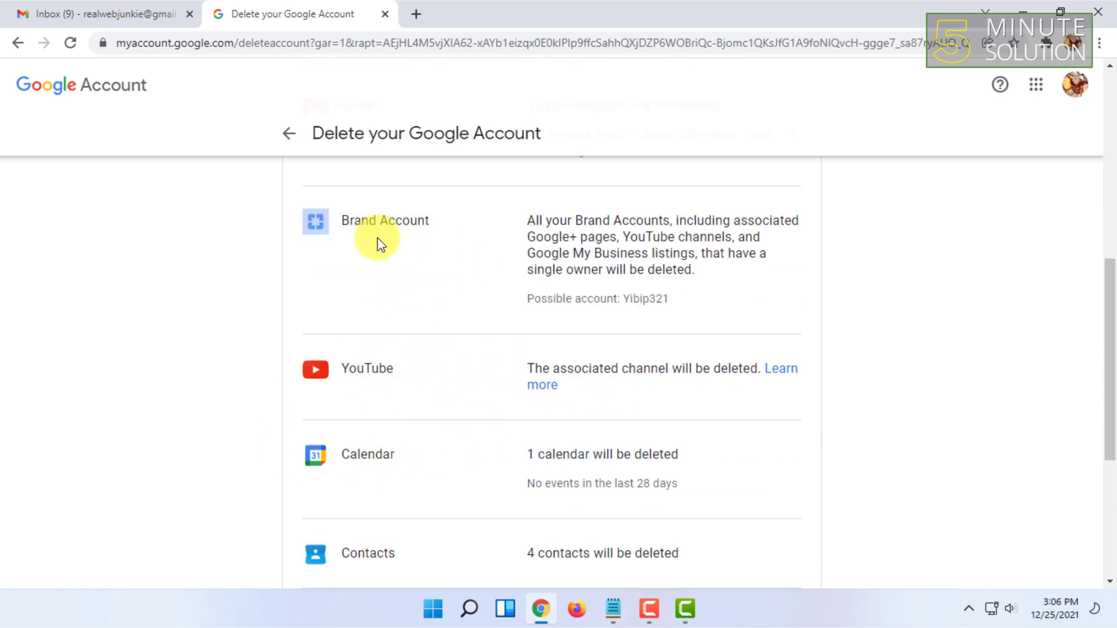
scroll("down", 3)
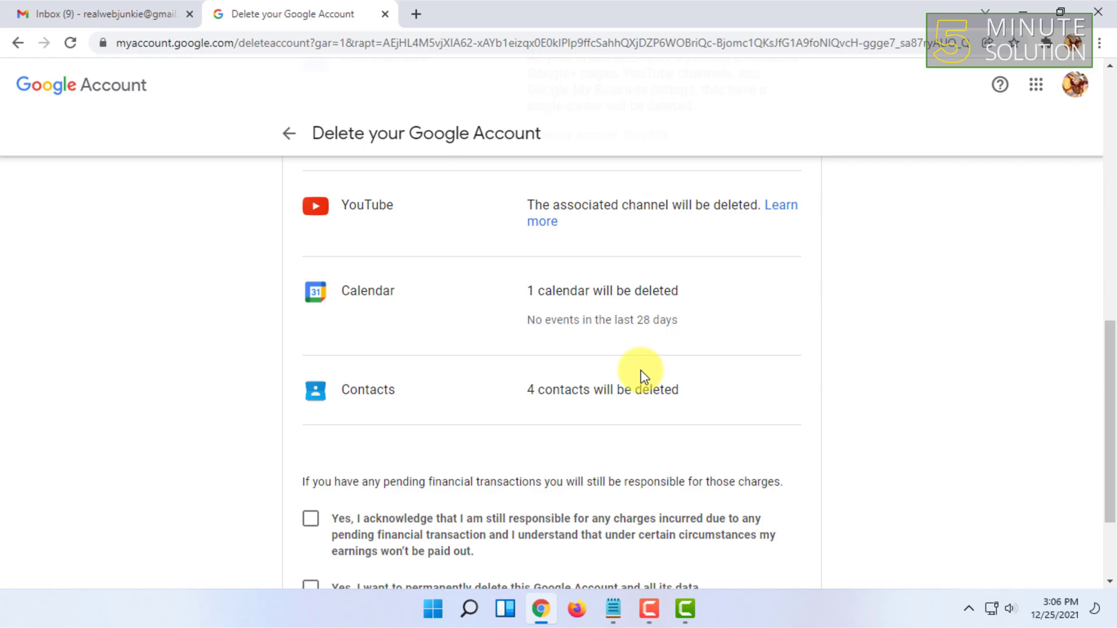
scroll("up", 3)
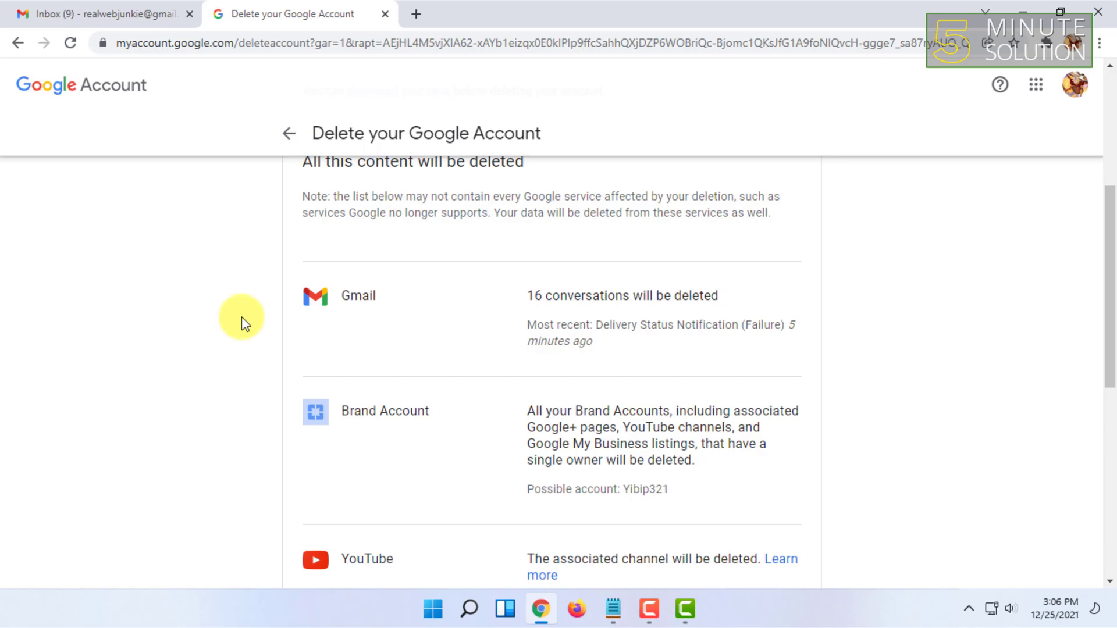
mouse_move(541, 118)
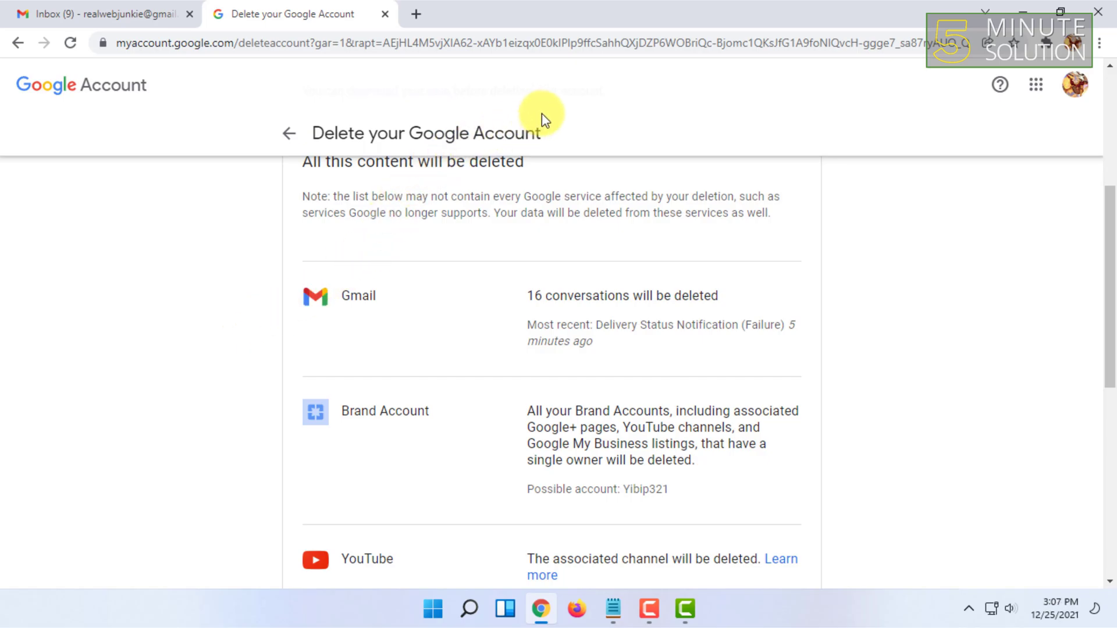